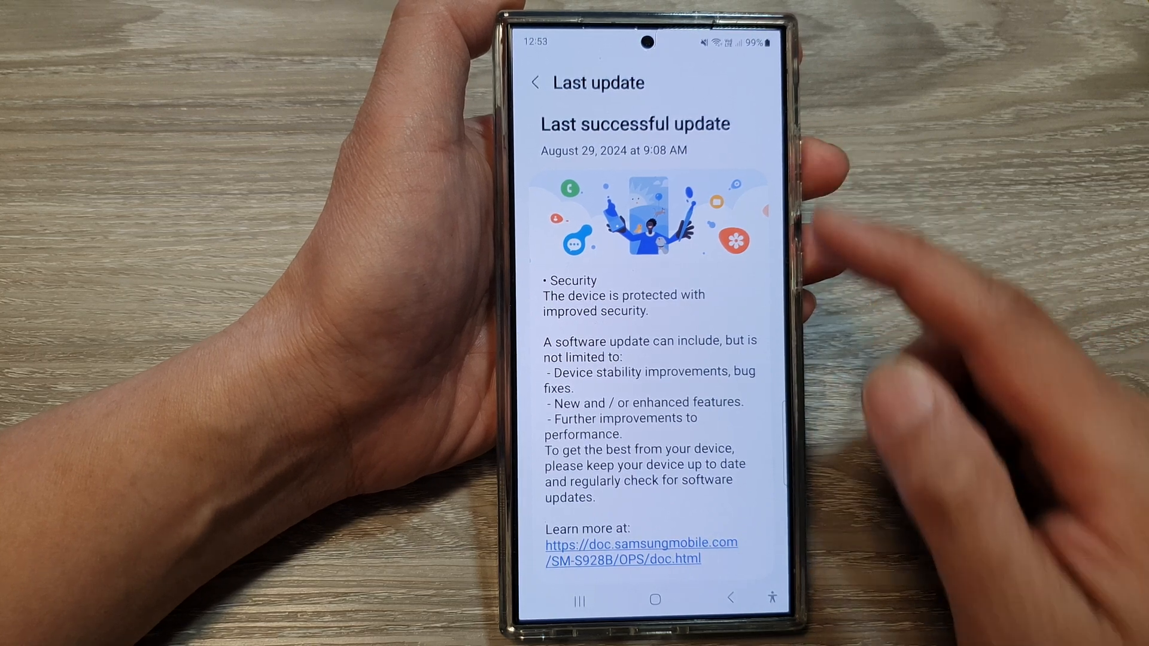
# Leave the August 29, 2024 Last update page for the main Settings menu.
pyautogui.click(654, 598)
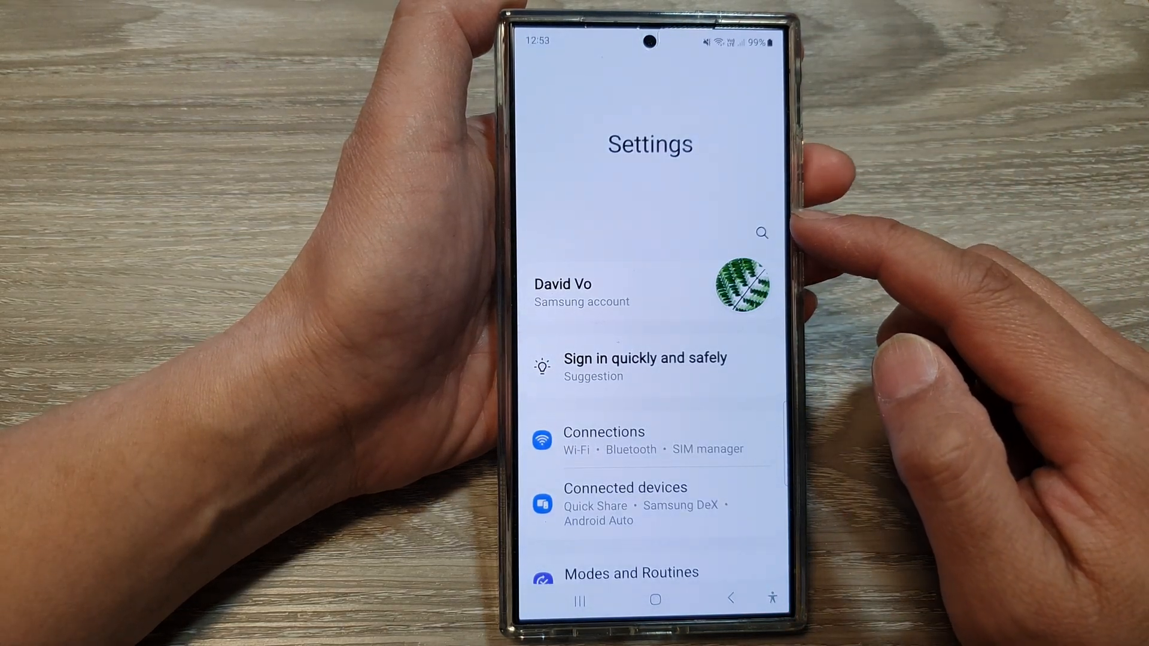
pyautogui.moveTo(725, 439)
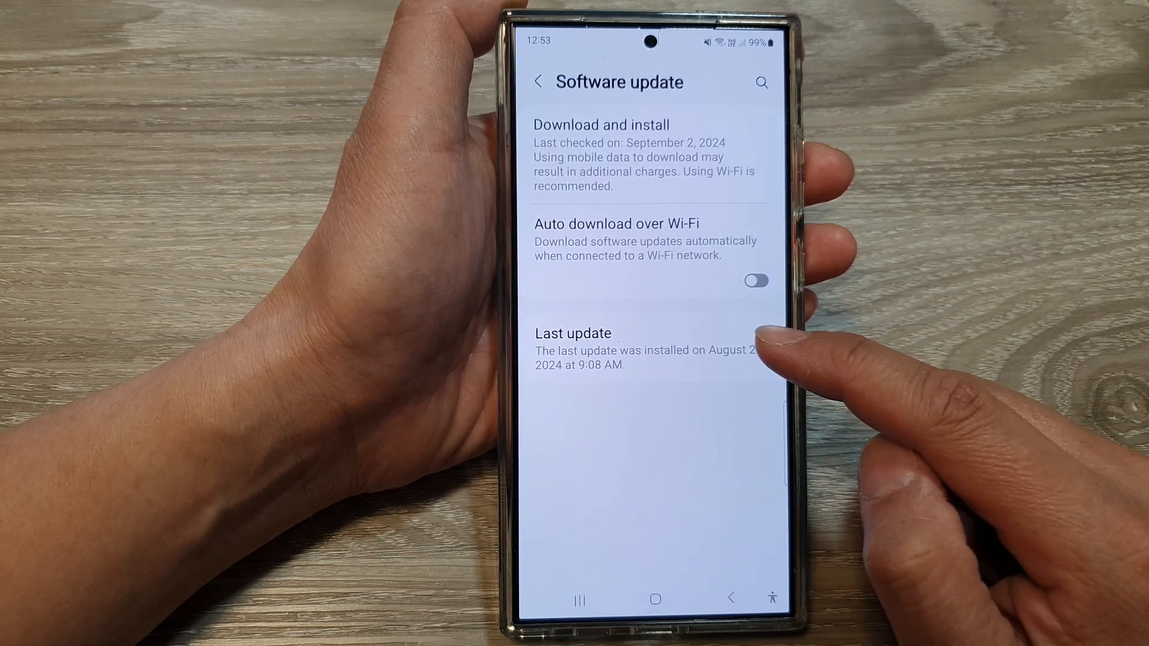
pyautogui.click(572, 349)
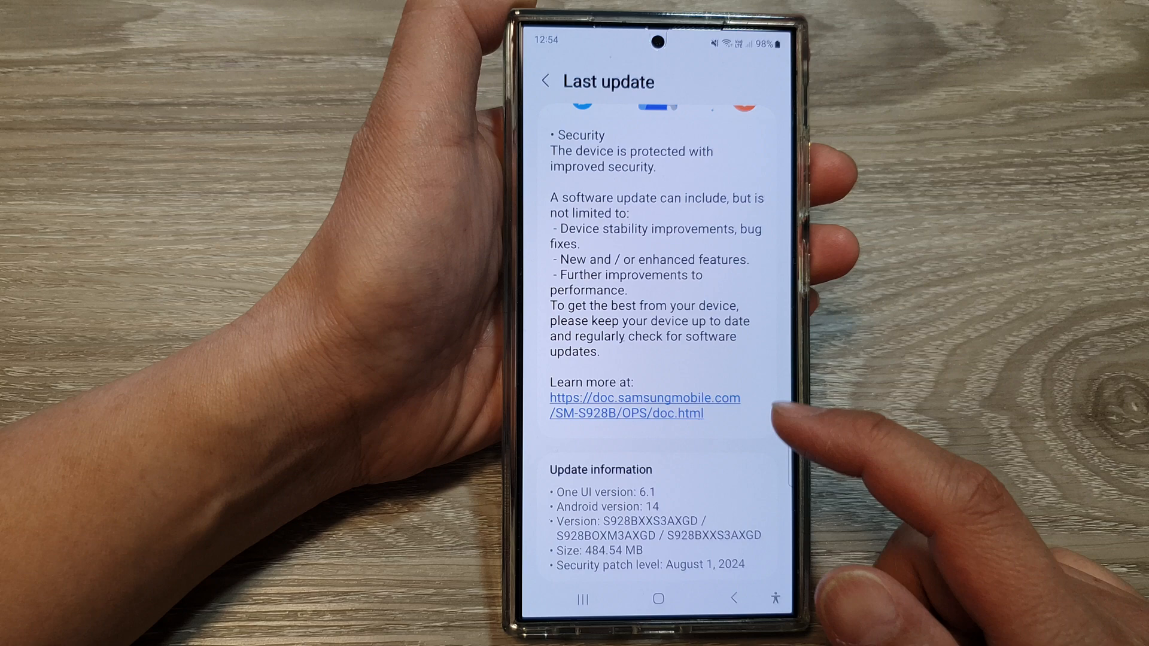
# Review the One UI, Android and security patch info, then go to the home screen.
pyautogui.scroll(-3)
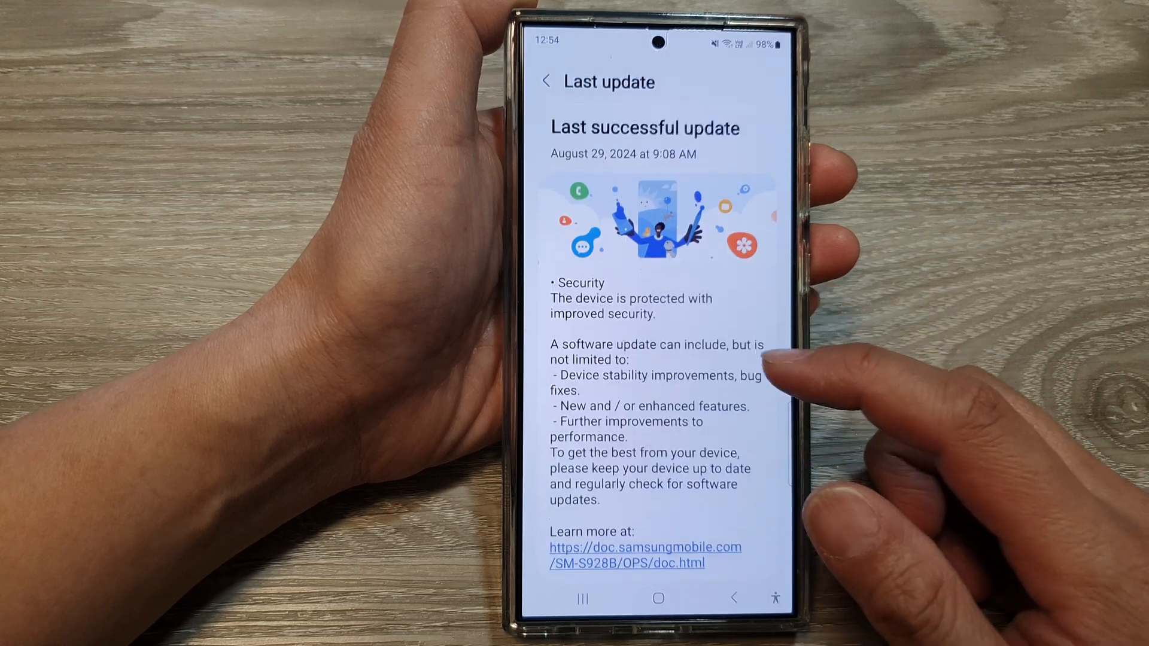
pyautogui.click(657, 598)
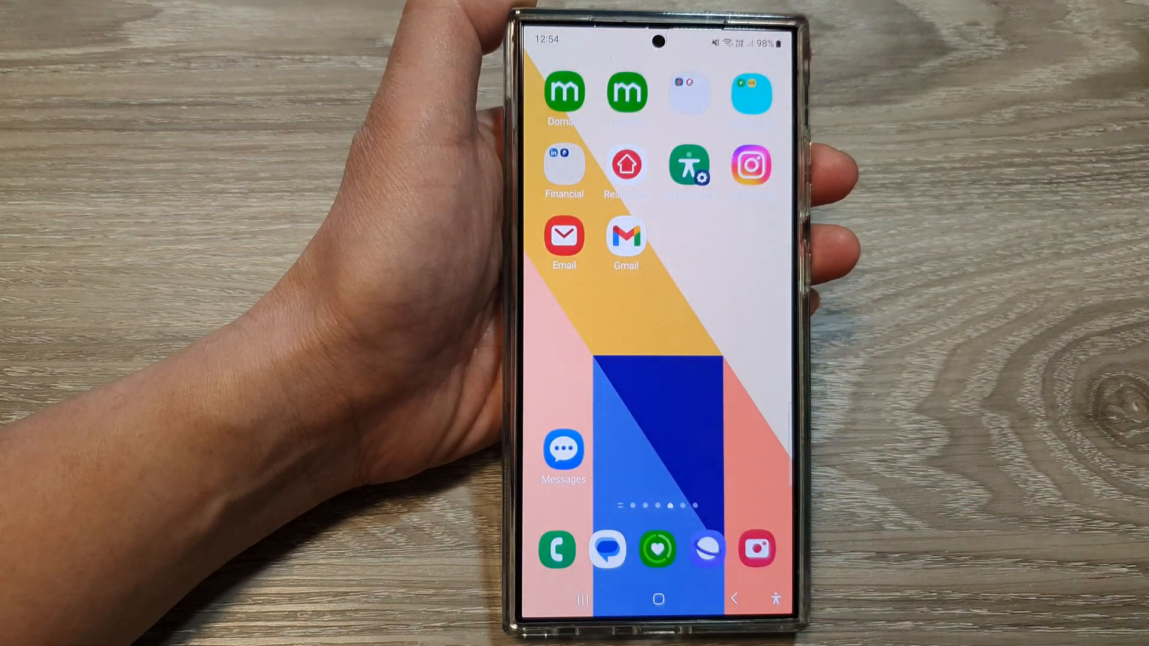